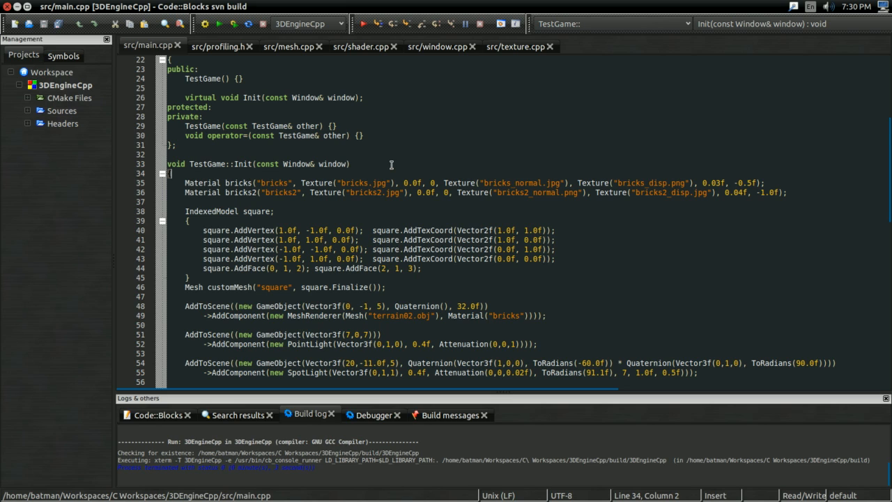
pyautogui.moveTo(385, 161)
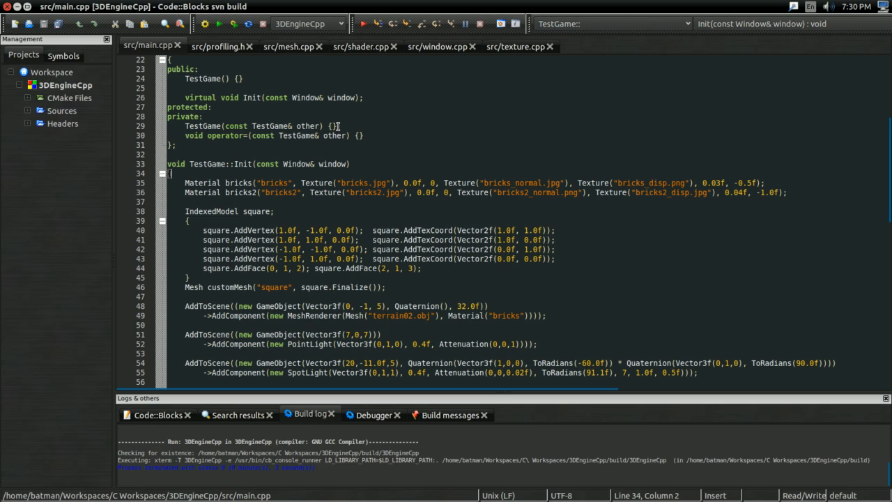
pyautogui.moveTo(337, 127)
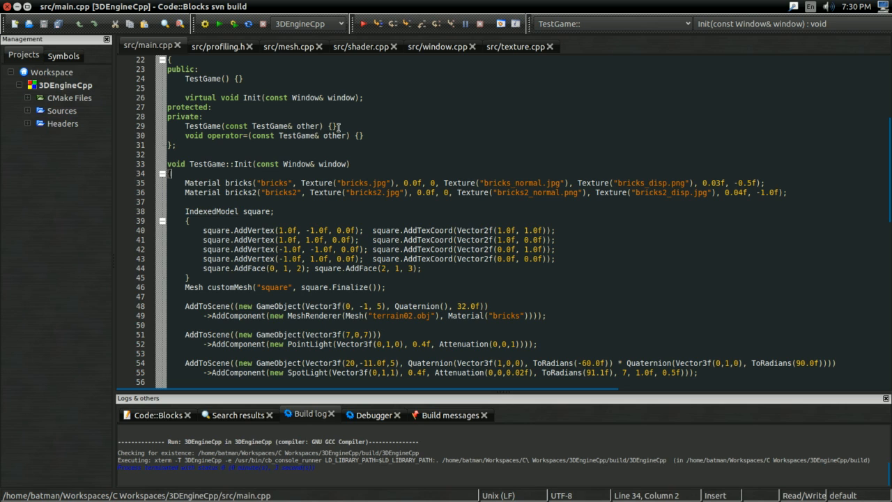
pyautogui.moveTo(278, 70)
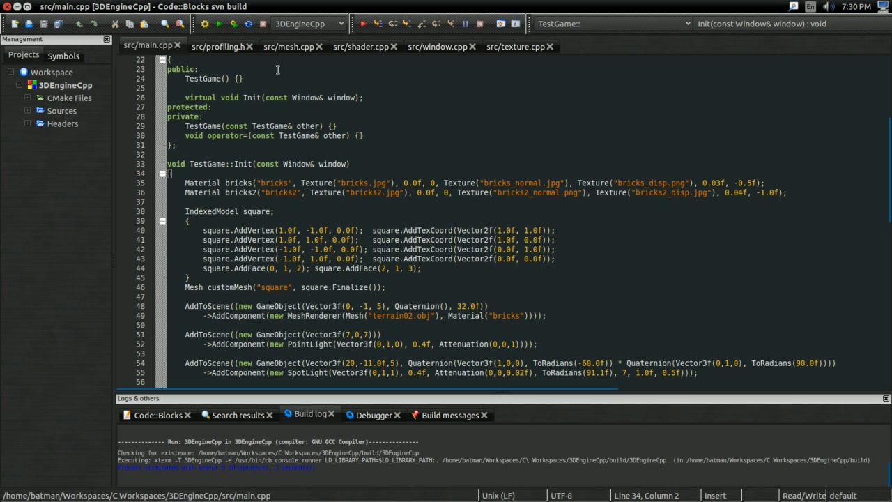
# Switch to mesh.cpp to view MeshData::Draw with its glDrawElements call.
pyautogui.click(289, 46)
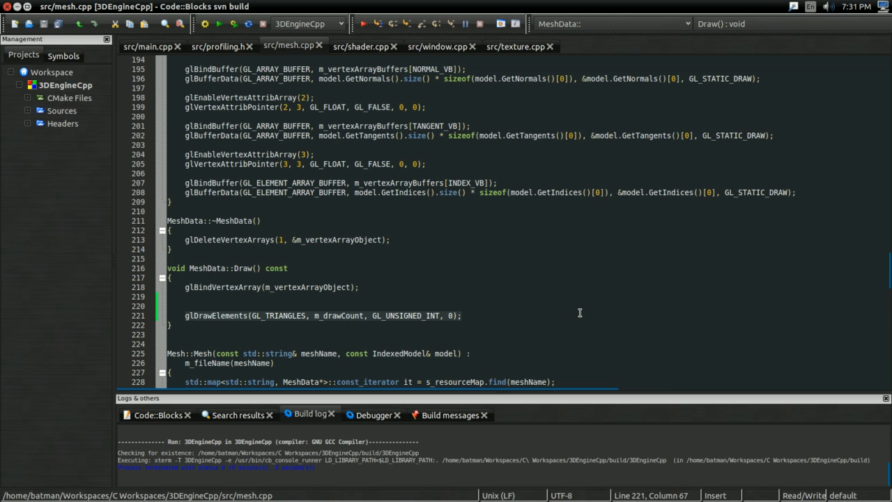
pyautogui.moveTo(574, 308)
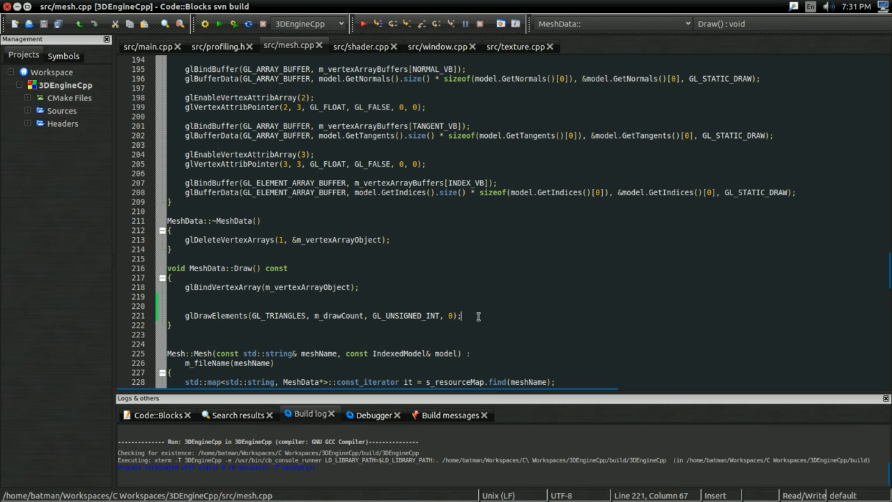
pyautogui.moveTo(212, 55)
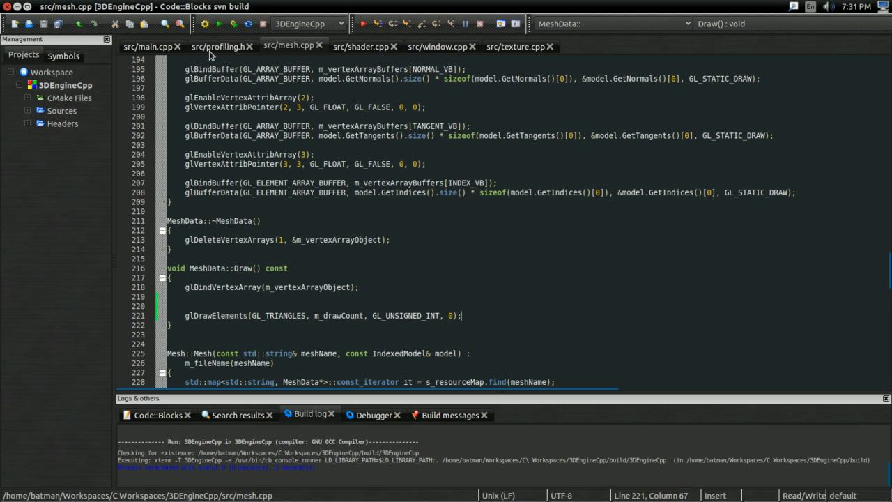
# Define PROFILING_DISABLE_MESH_DRAWING as 0 below #include <string> in profiling.h, then return to mesh.cpp.
pyautogui.click(217, 46)
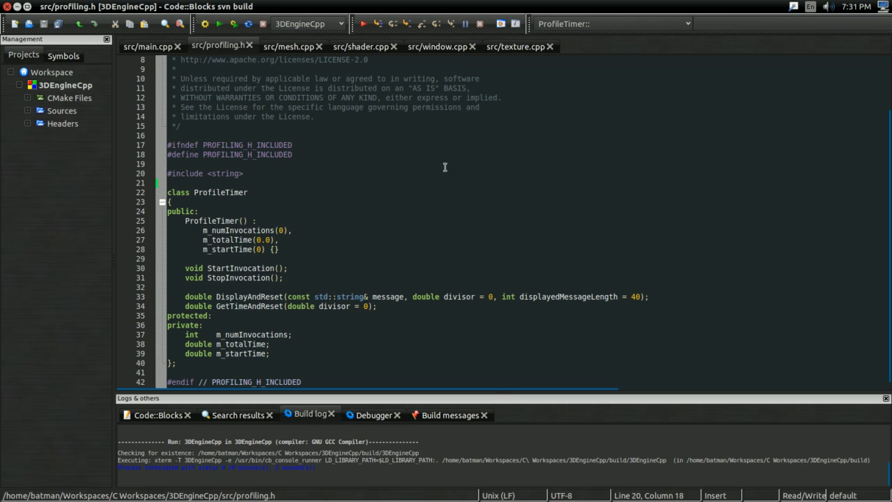
pyautogui.write('#define')
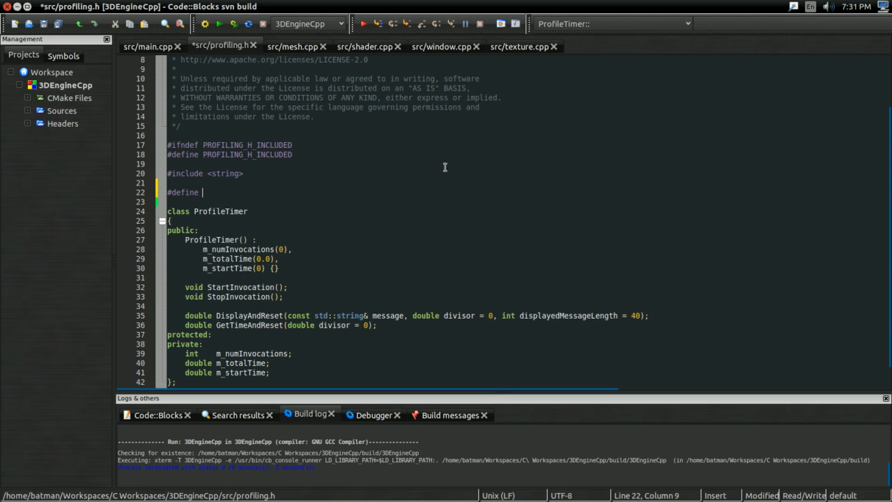
pyautogui.write('PROFILING_DISAB')
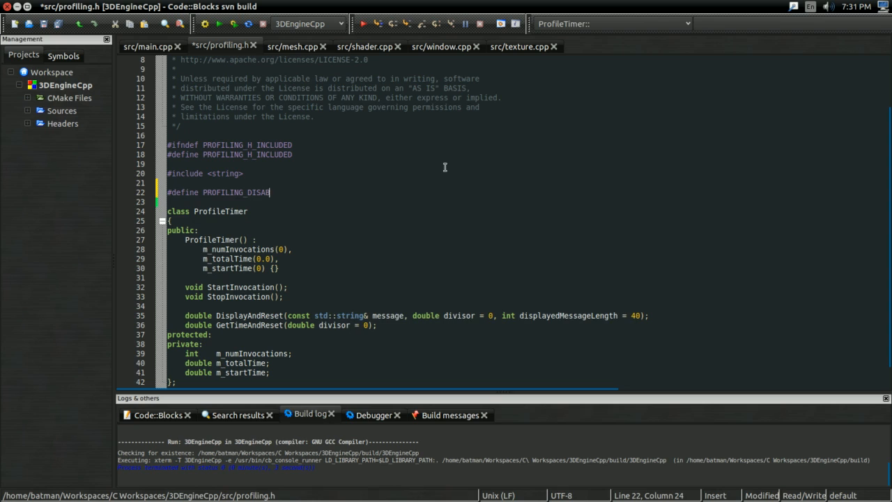
pyautogui.write('LE_MESH_DRAWING')
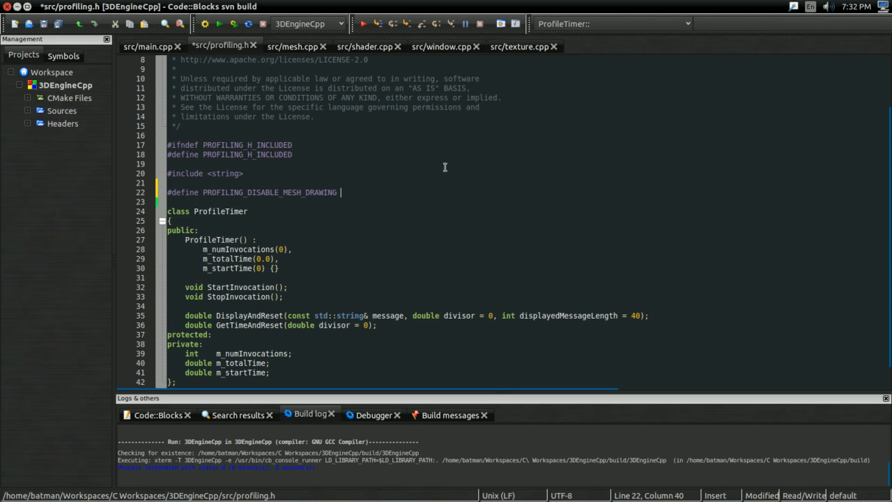
pyautogui.write('0')
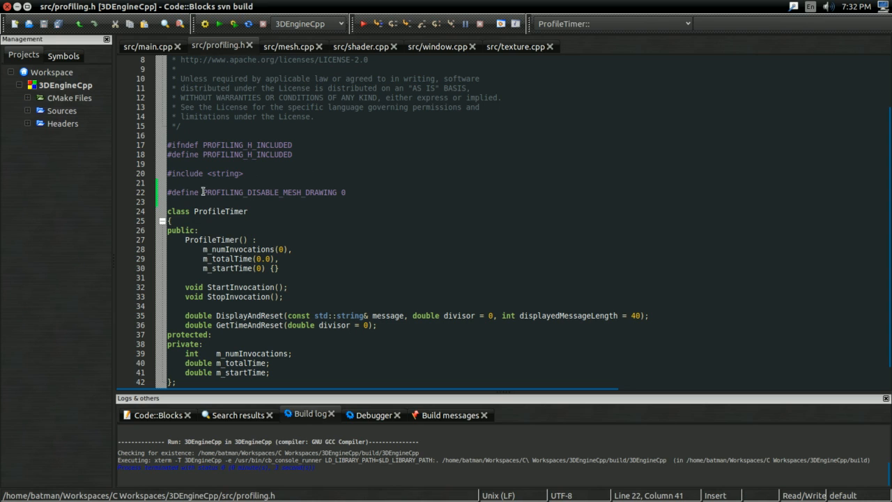
pyautogui.doubleClick(268, 192)
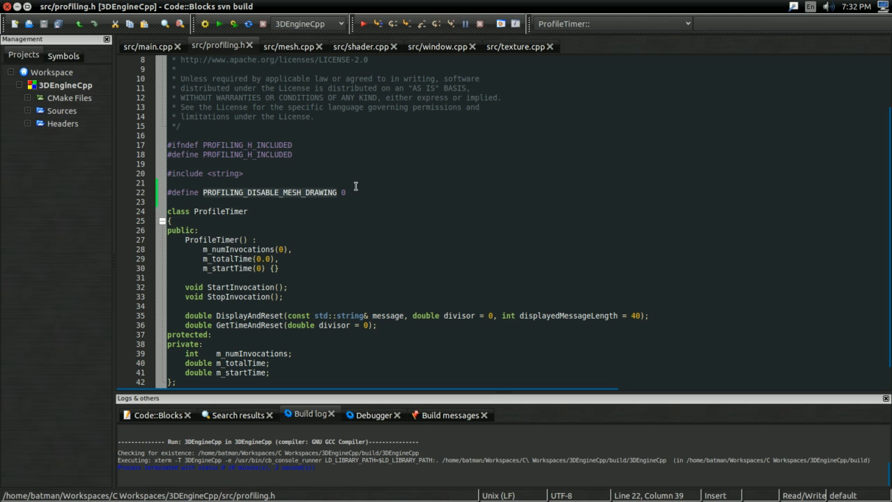
pyautogui.click(289, 46)
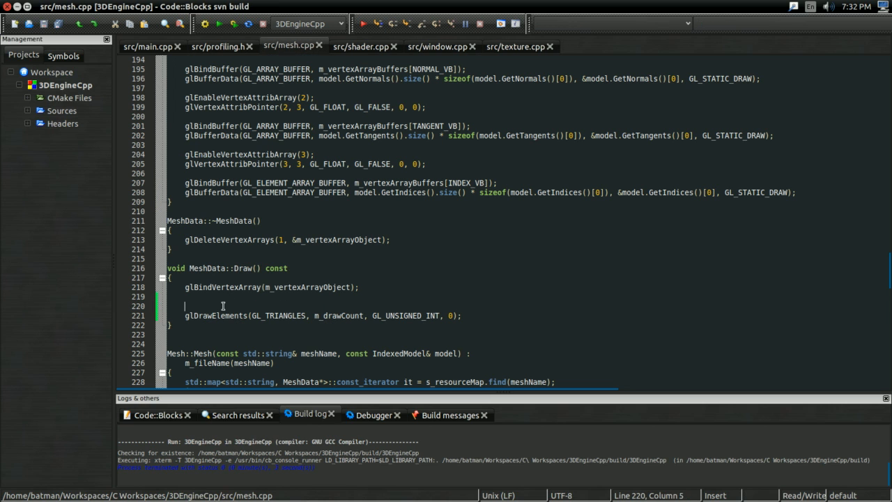
# Wrap glDrawElements in #if PROFILING_DISABLE_MESH_DRAWING == 0 ... #endif, checking the name in profiling.h.
pyautogui.write('#if')
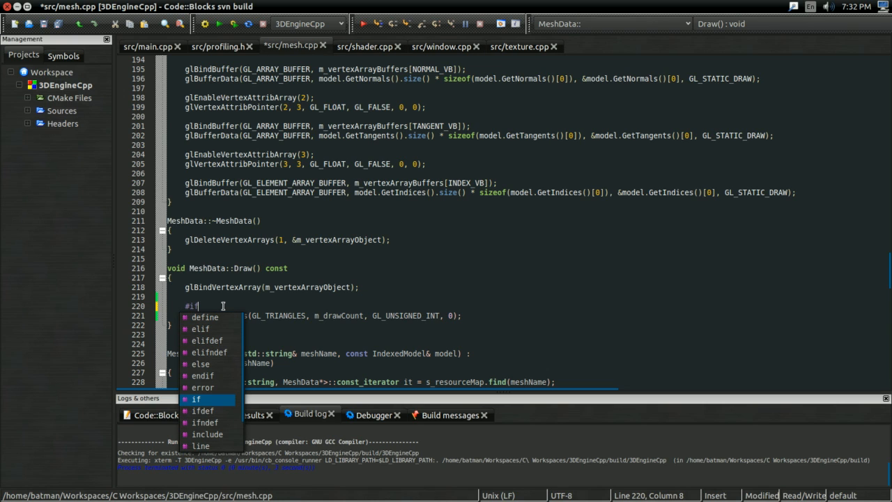
pyautogui.write('PROFILING_DISABLE_MESH_DRAWING')
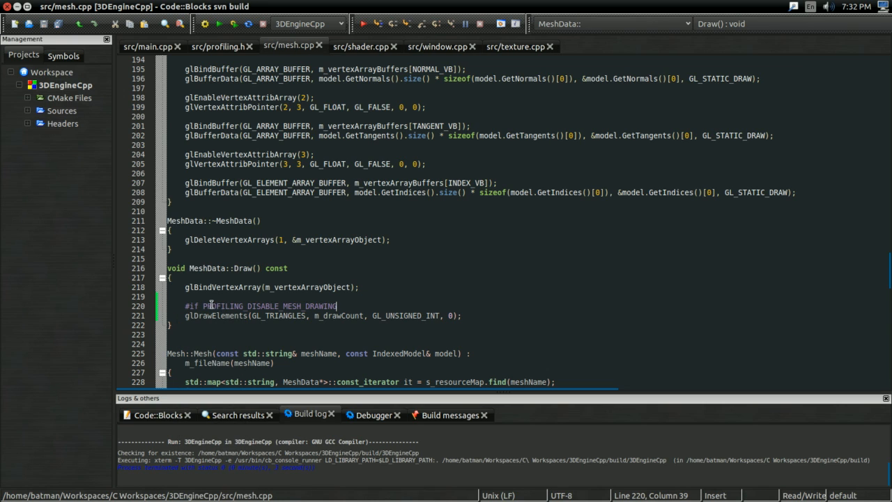
pyautogui.moveTo(415, 310)
pyautogui.write('#e')
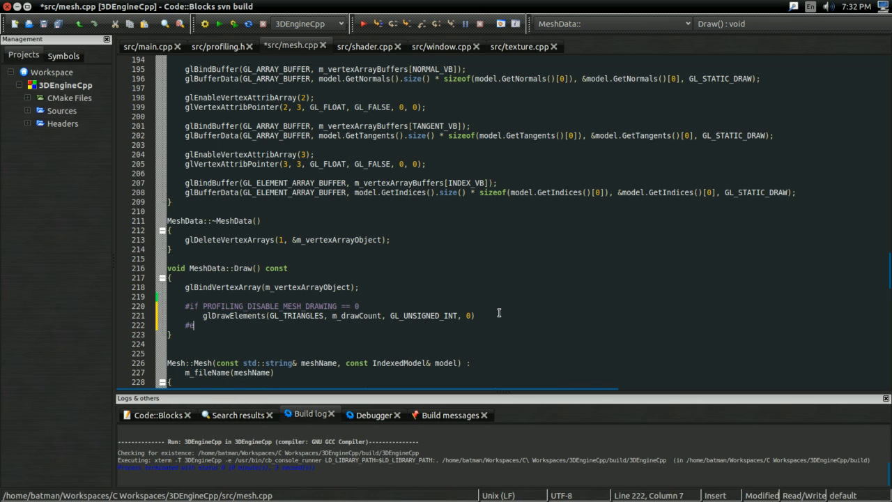
pyautogui.write('ndif')
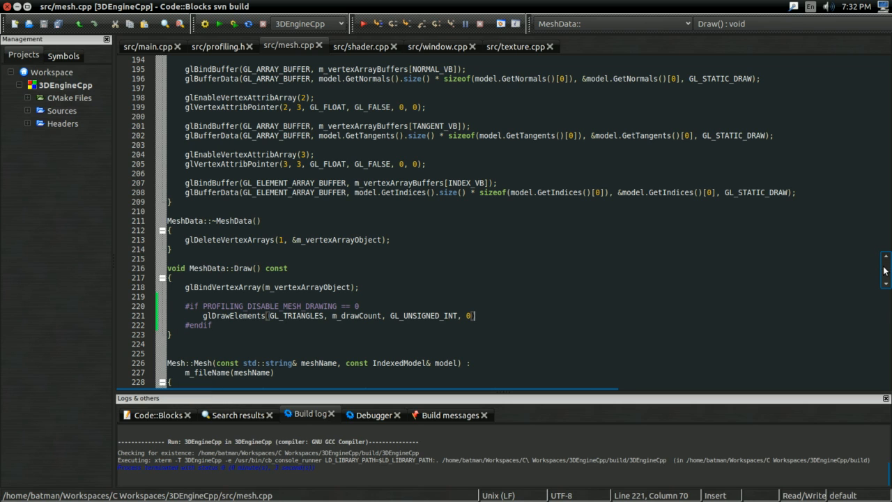
pyautogui.click(218, 48)
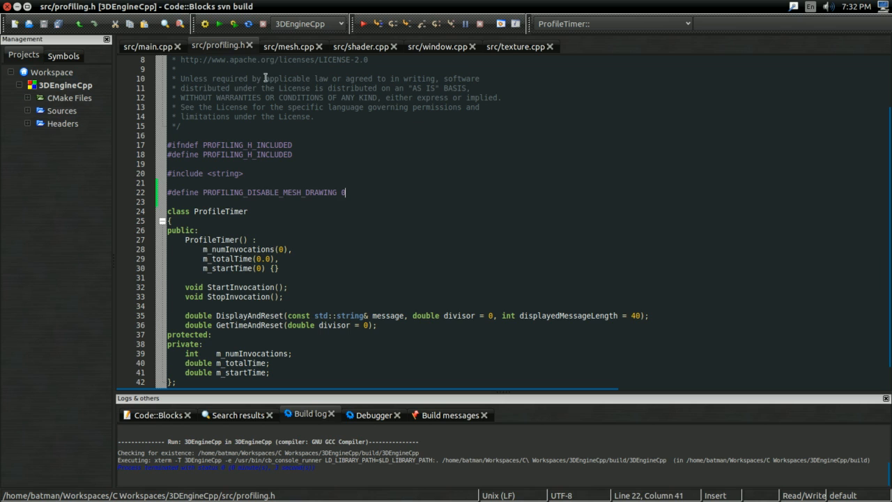
pyautogui.click(289, 46)
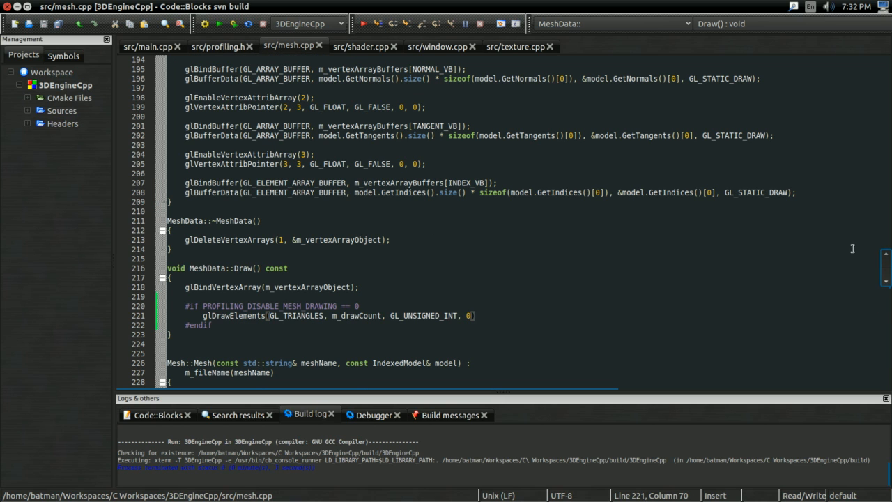
pyautogui.scroll(-3)
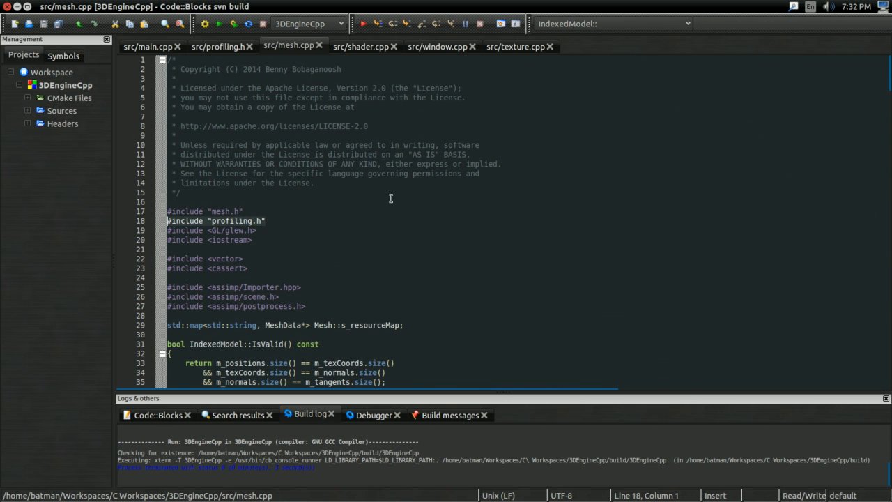
pyautogui.moveTo(290, 189)
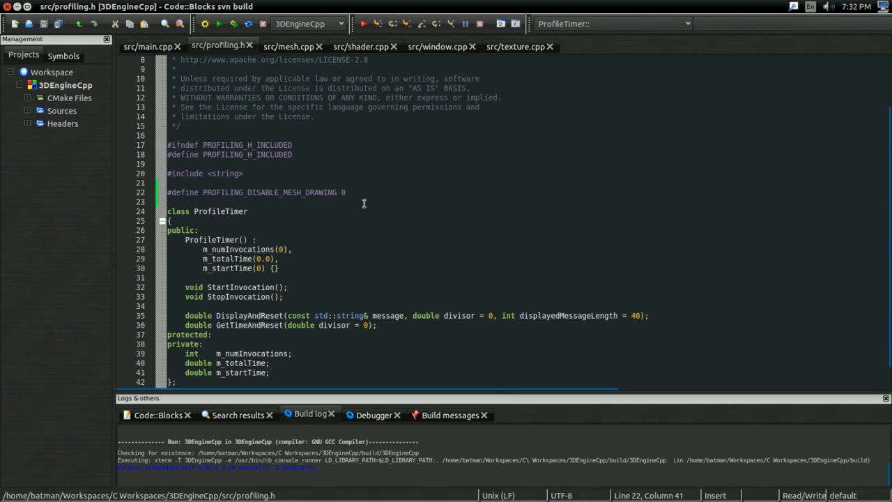
pyautogui.moveTo(432, 195)
pyautogui.write('1')
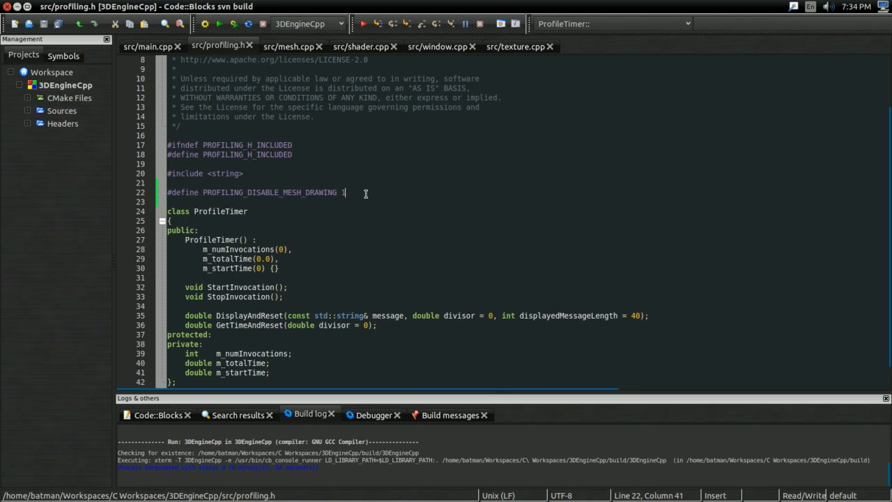
# Set PROFILING_DISABLE_MESH_DRAWING back to 0 after testing and bring up shader.cpp.
pyautogui.write('0')
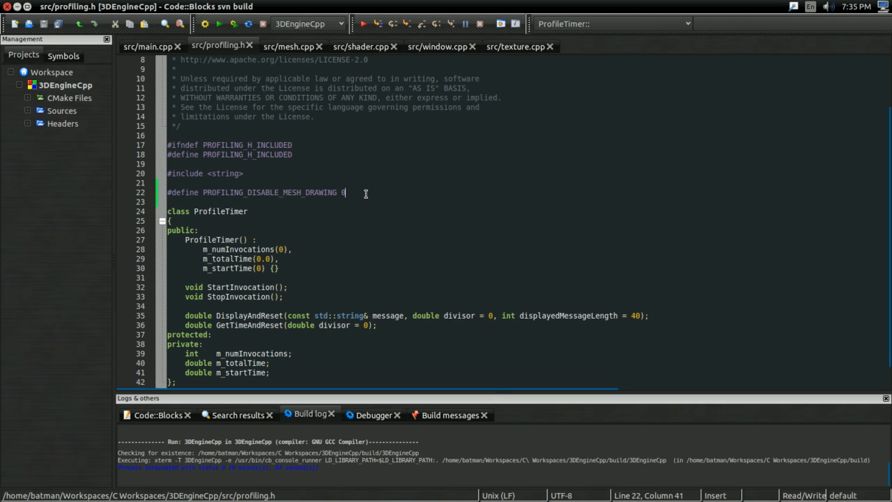
pyautogui.click(359, 46)
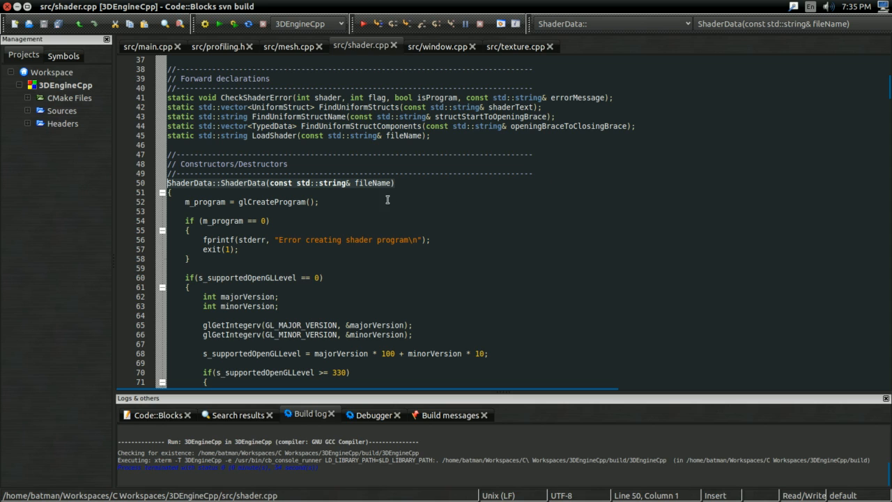
# Start the ShaderData constructor with std::string actualFileName = fileName;.
pyautogui.press('Return')
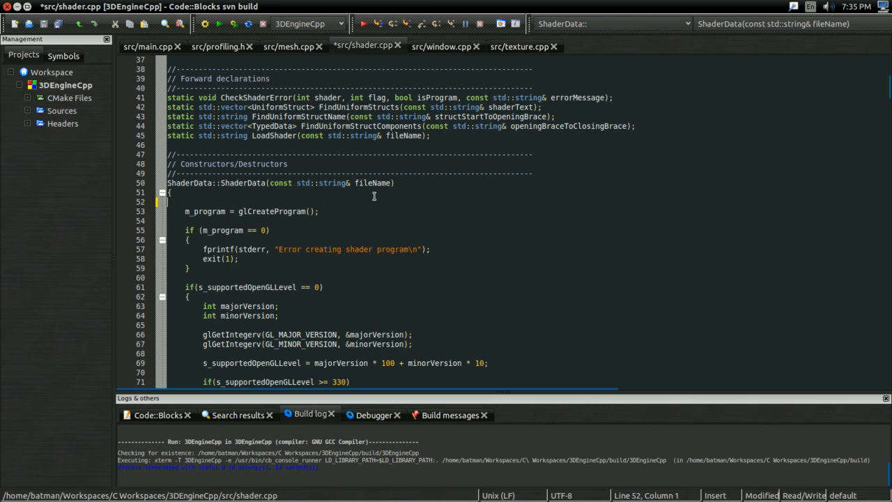
pyautogui.write('std::strin')
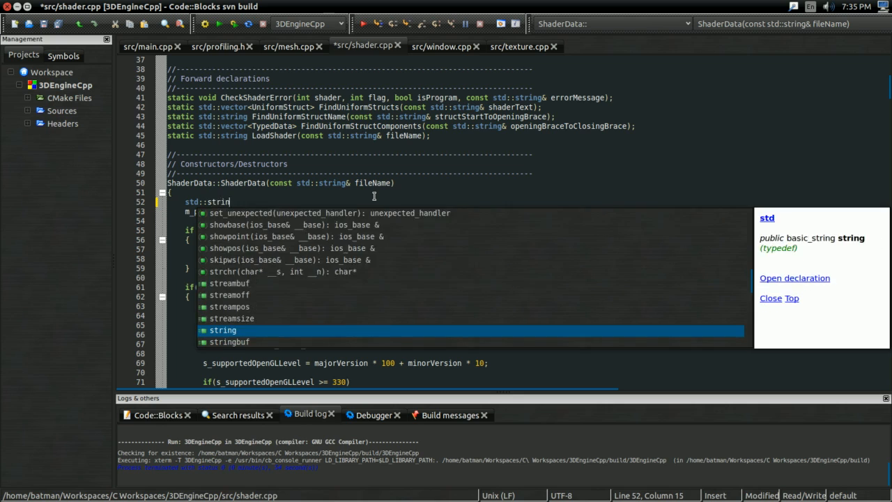
pyautogui.write('actualFie')
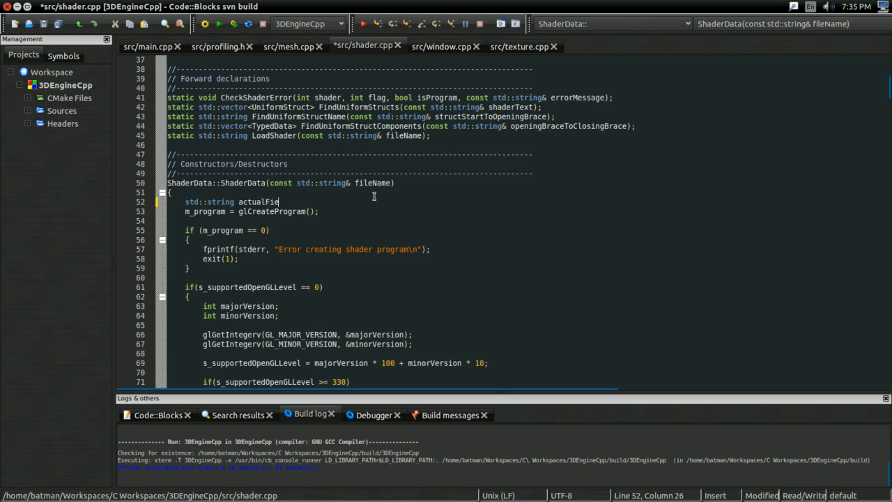
pyautogui.write('len')
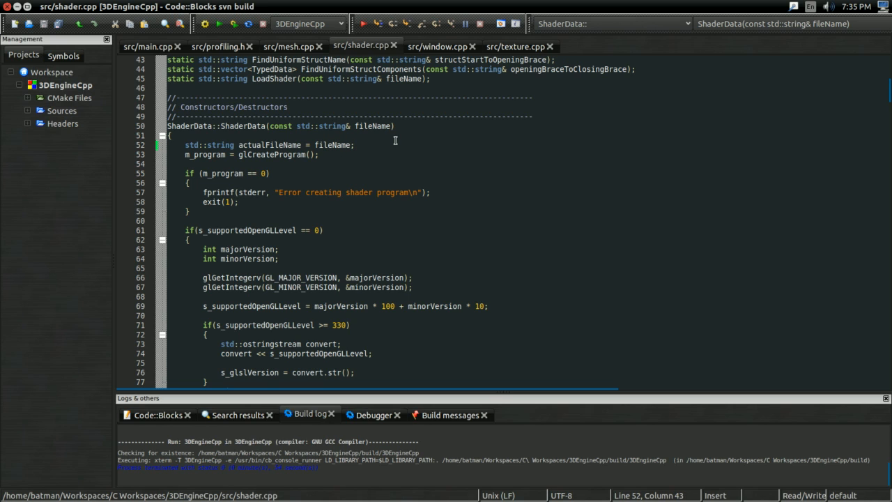
# Set actualFileName to "nullShader" inside #if PROFILING_DISABLE_SHADING != 0 ... #endif.
pyautogui.write('#if')
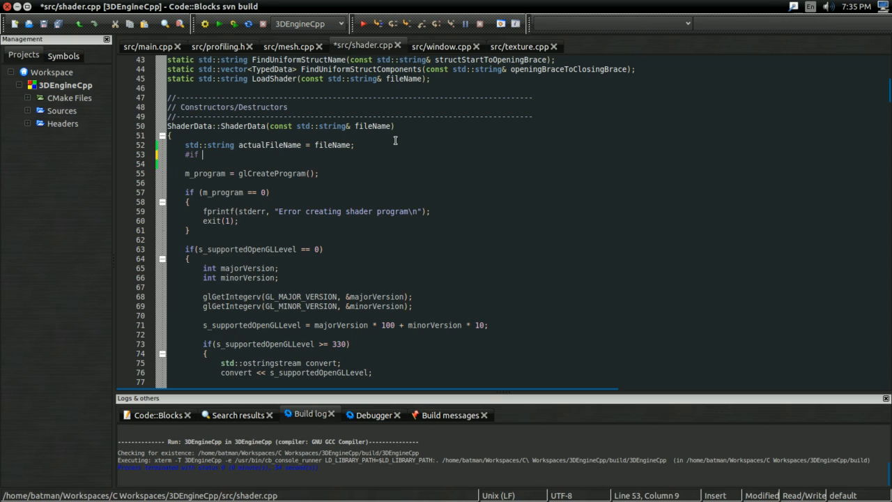
pyautogui.write('PROFILING_DISABLE_SHADING ==')
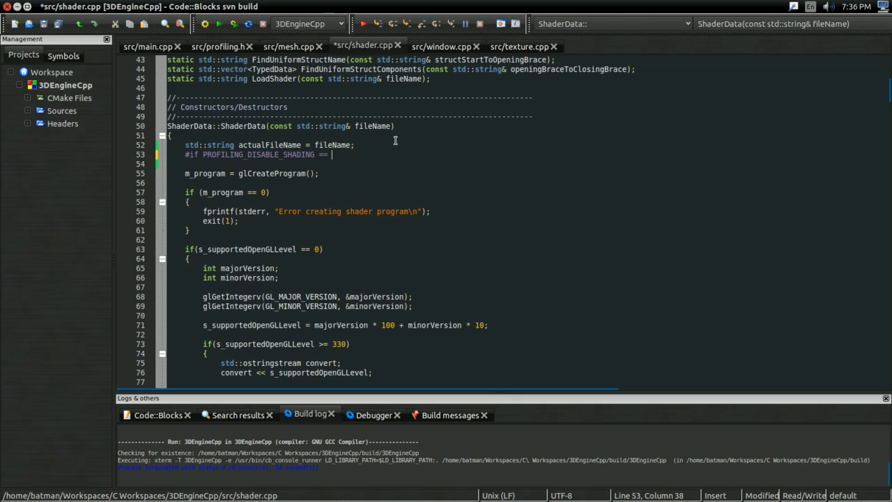
pyautogui.write('0')
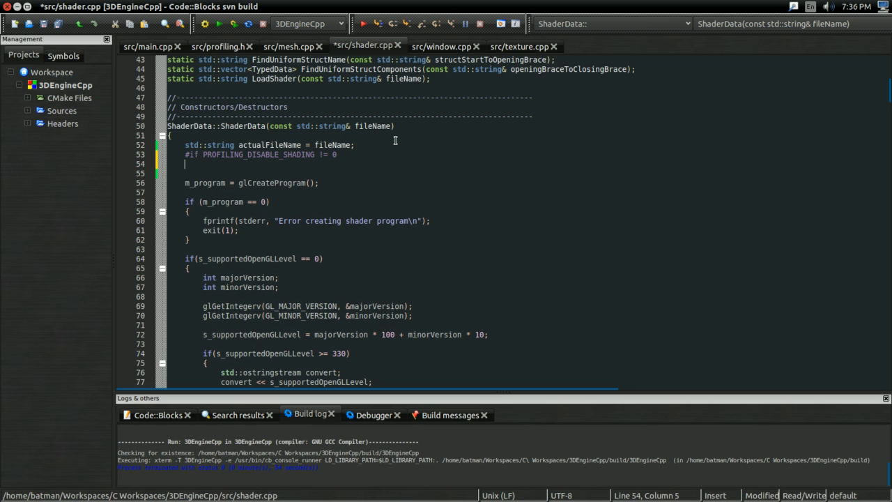
pyautogui.write('#endif')
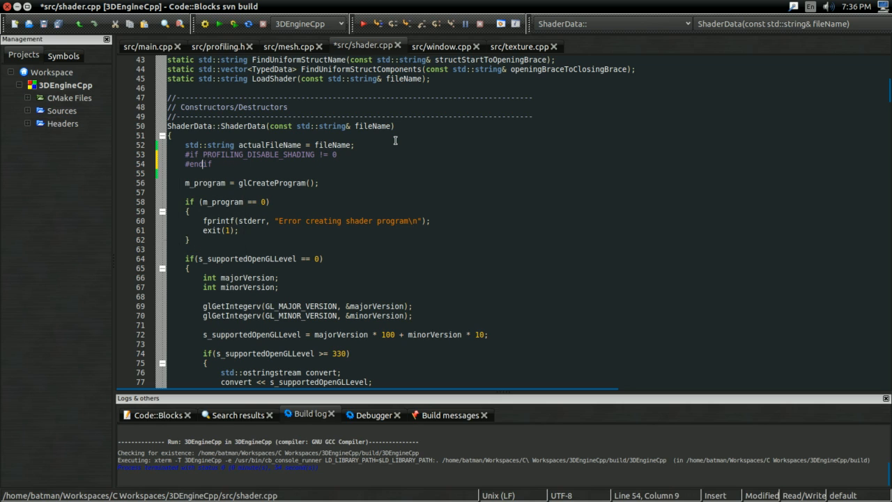
pyautogui.write('actualFileName =')
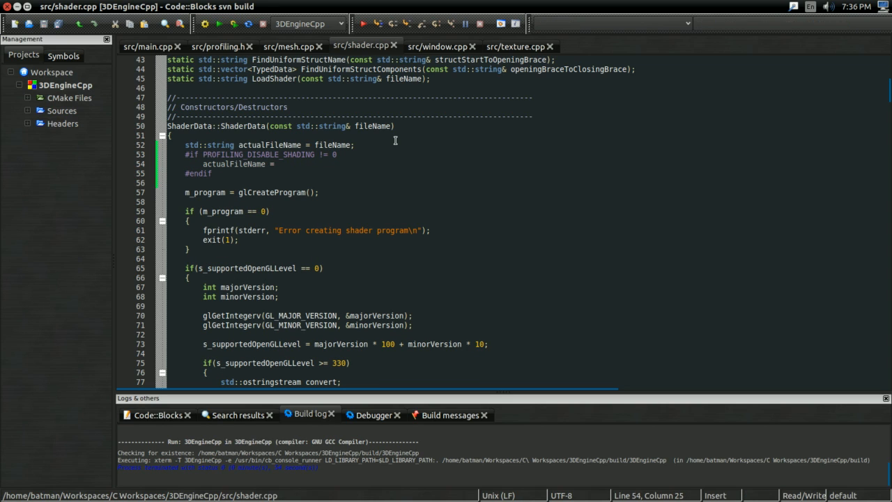
pyautogui.write('"nullShader')
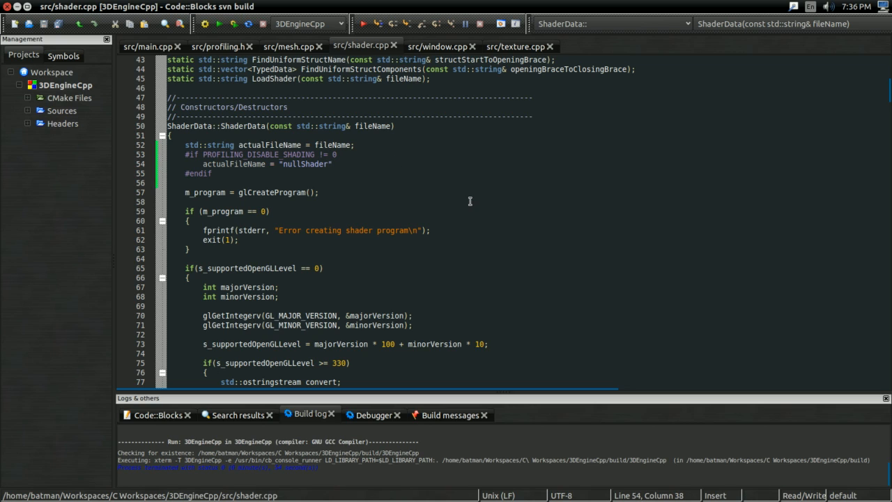
pyautogui.write(';')
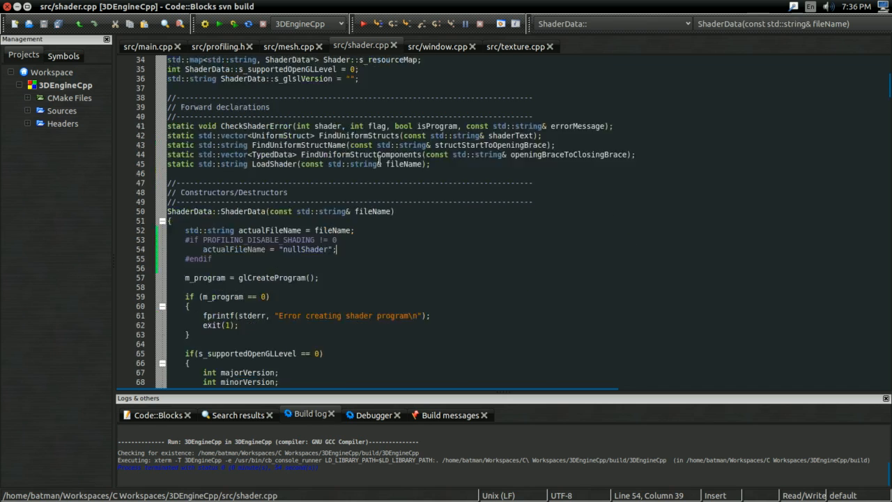
pyautogui.scroll(3)
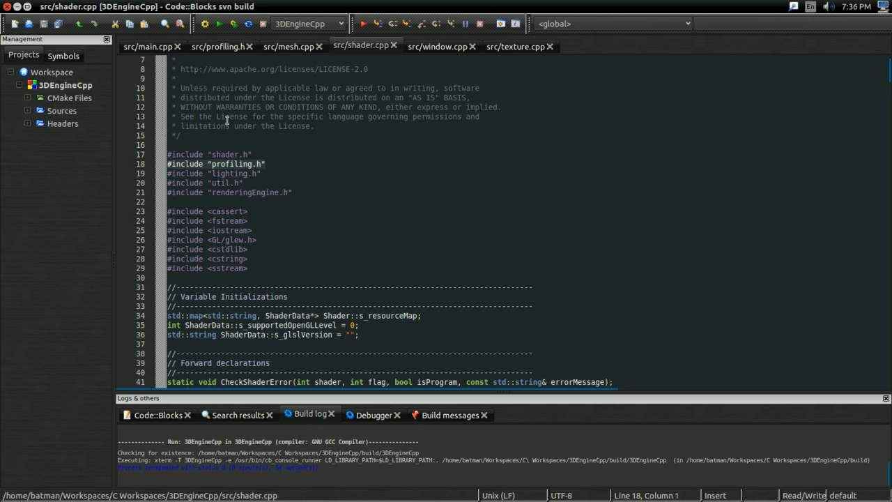
# Switch to profiling.h at the PROFILING_DISABLE_MESH_DRAWING define line.
pyautogui.click(217, 46)
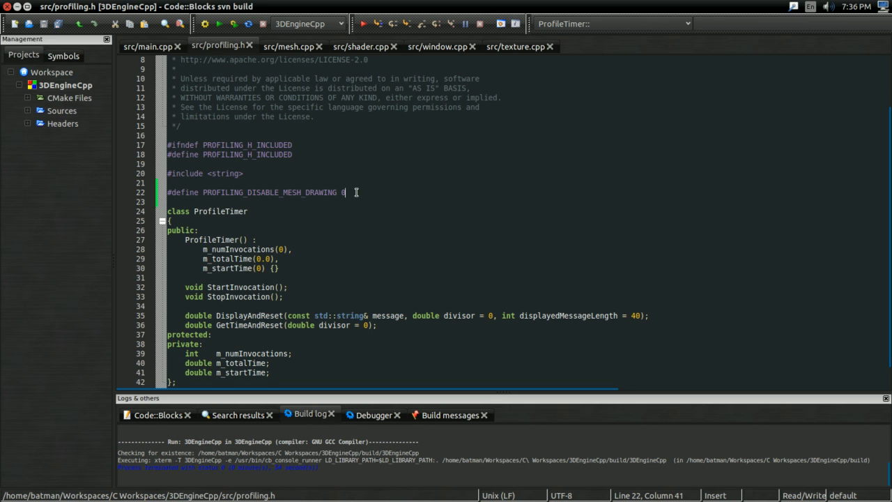
pyautogui.click(360, 46)
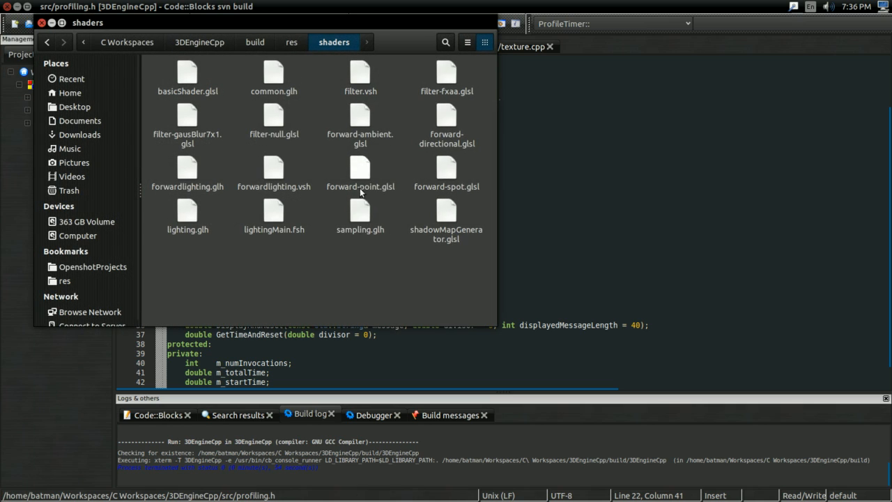
# Copy basicShader.glsl to nullShader.glsl in res/shaders and open it in gedit.
pyautogui.click(187, 72)
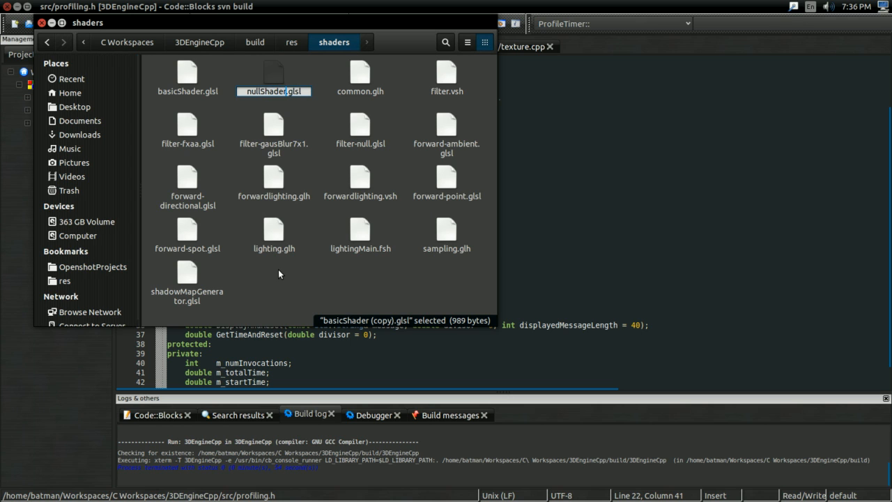
pyautogui.doubleClick(273, 73)
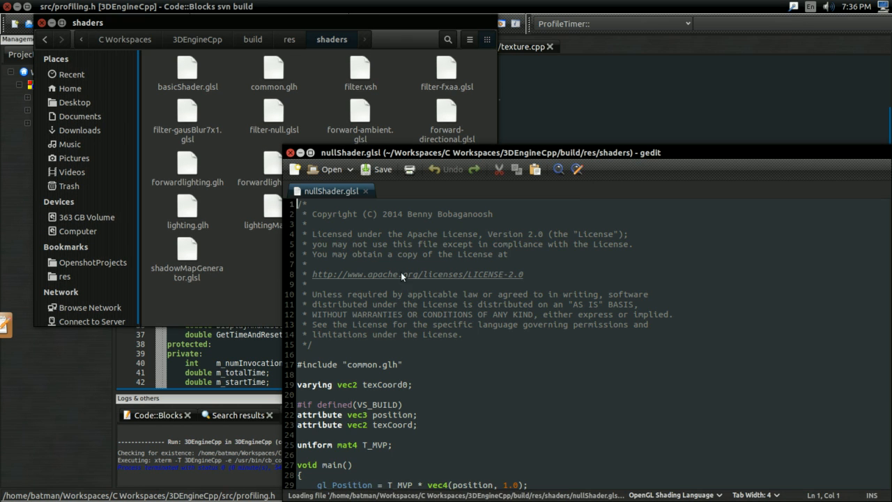
# Make nullShader.glsl output solid white vec4(1,1,1,1), save it, and return to profiling.h.
pyautogui.scroll(-3)
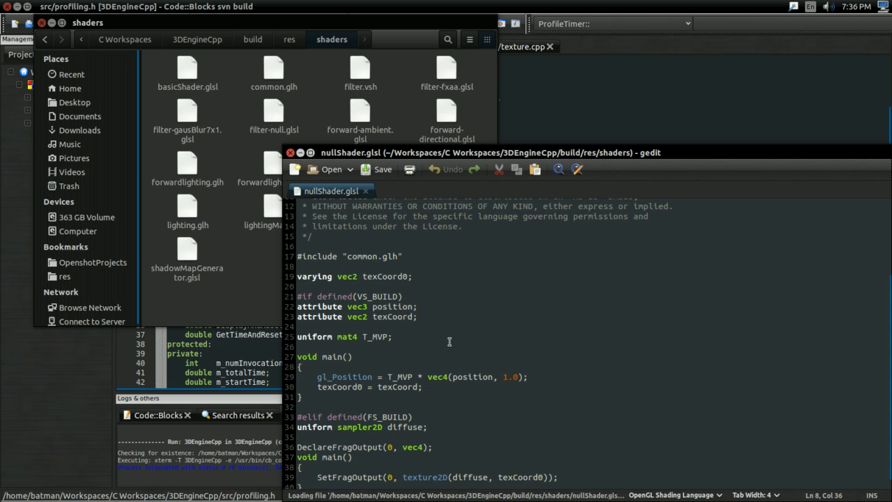
pyautogui.moveTo(441, 360)
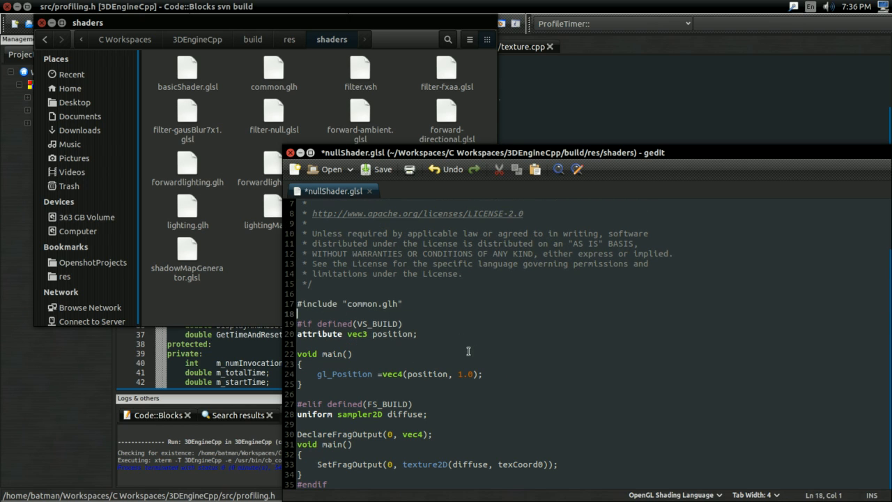
pyautogui.press('ctrl+s')
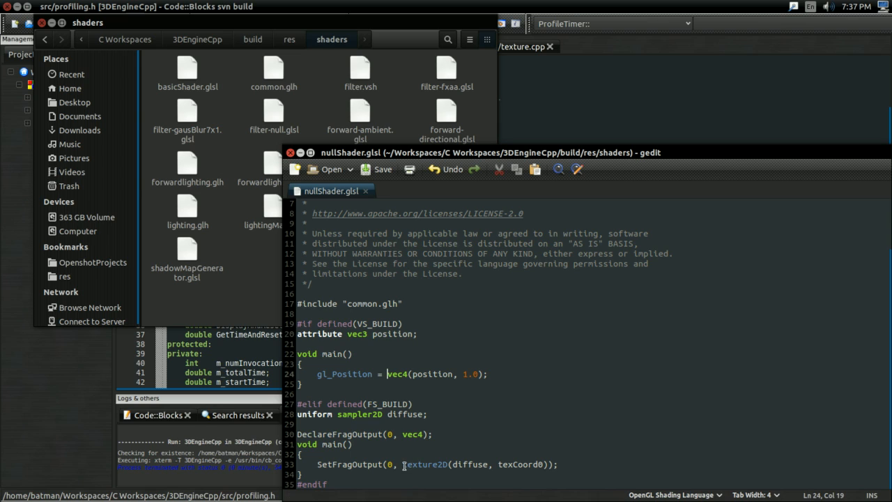
pyautogui.click(360, 424)
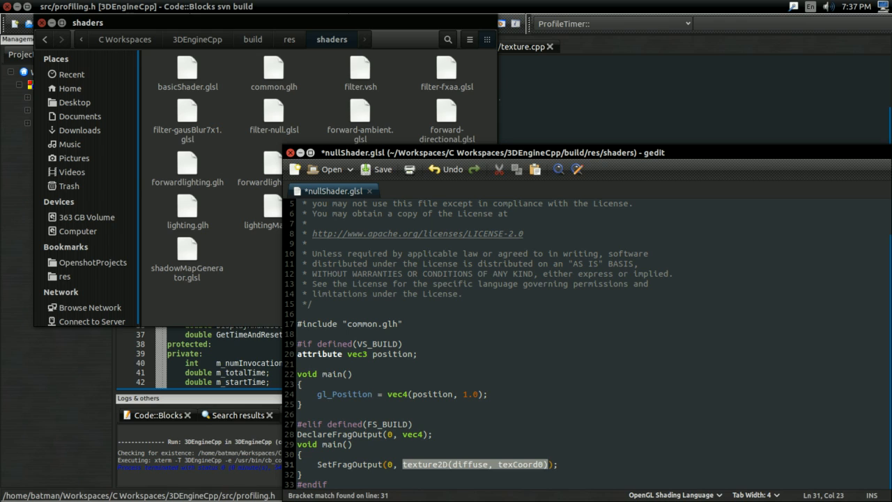
pyautogui.write('vec4(0,);')
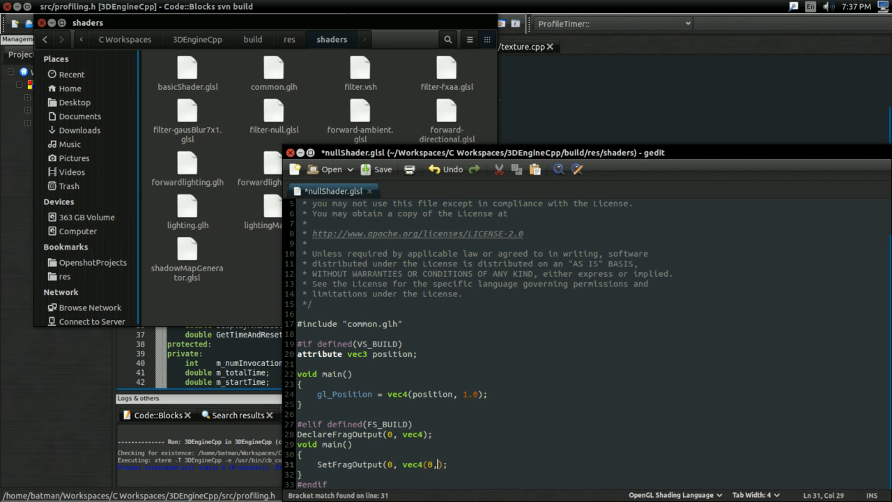
pyautogui.write('1,1,1,1')
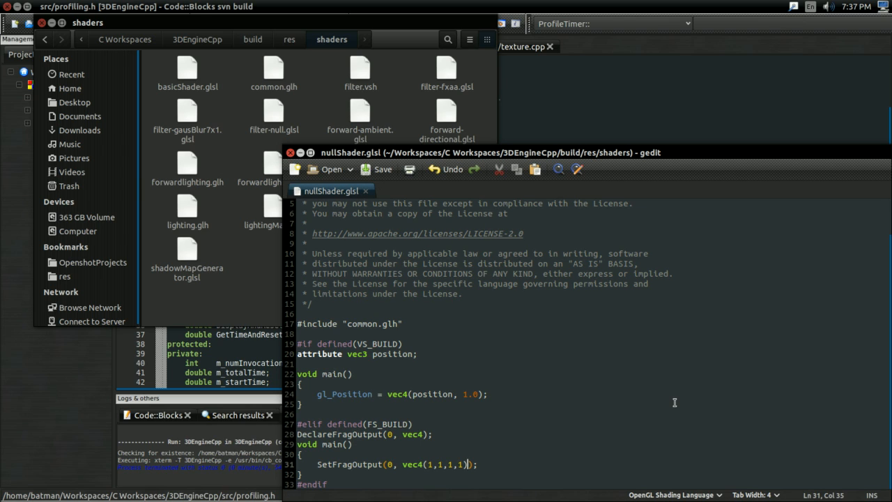
pyautogui.click(375, 168)
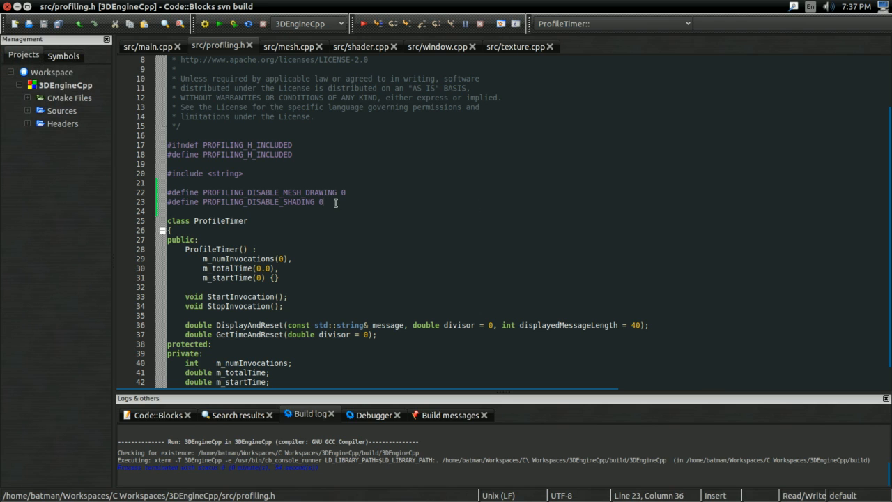
pyautogui.write('1')
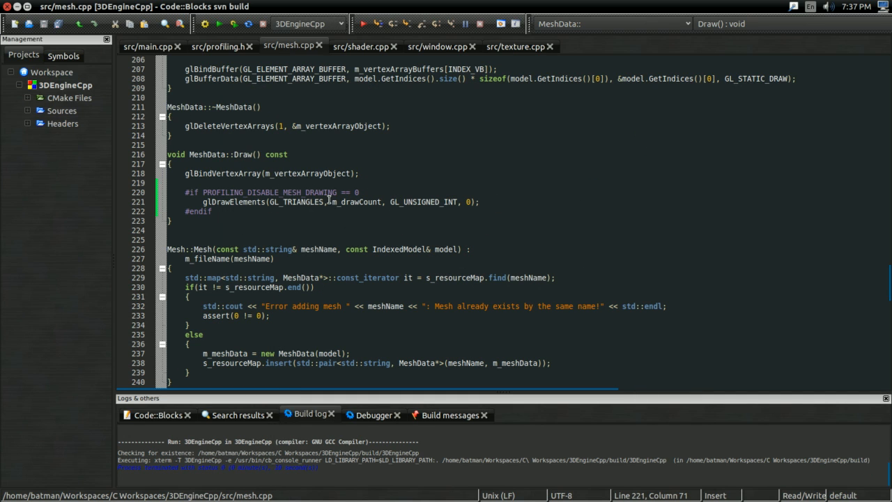
pyautogui.moveTo(101, 148)
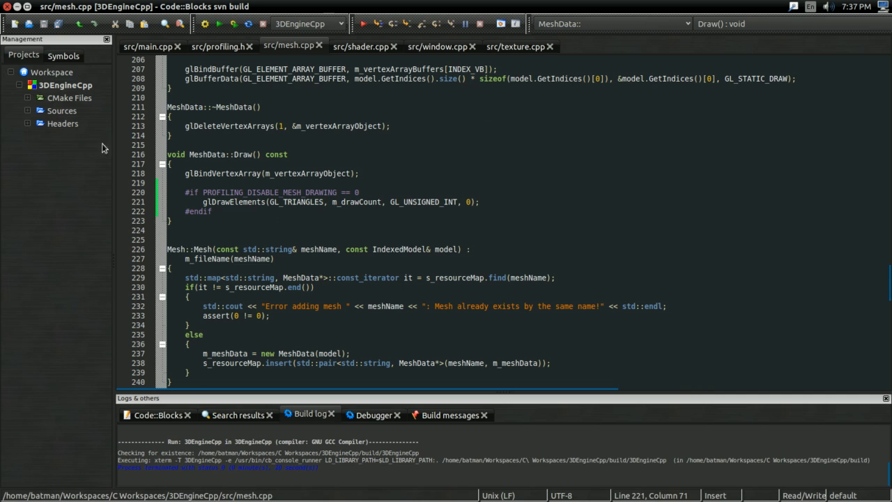
pyautogui.click(218, 46)
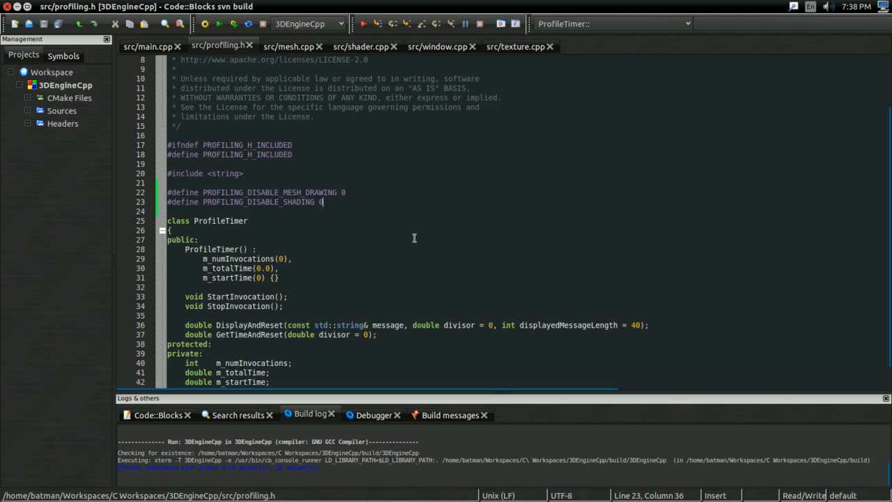
pyautogui.moveTo(446, 184)
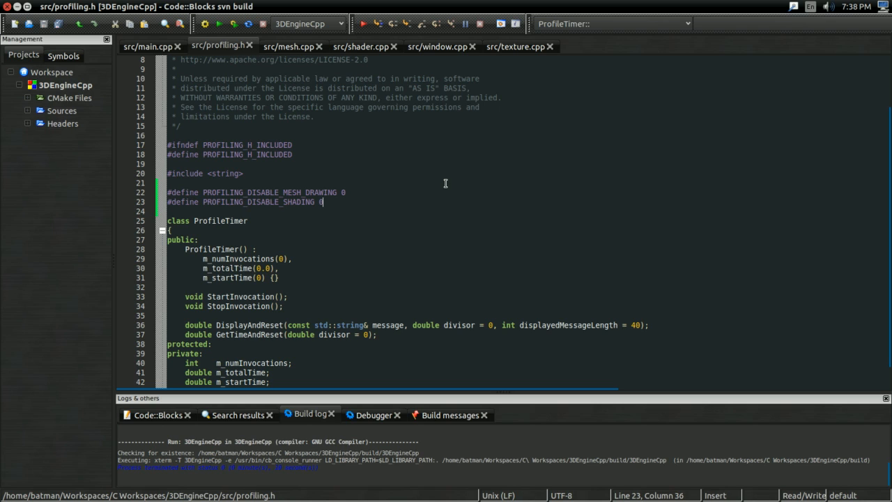
pyautogui.moveTo(347, 198)
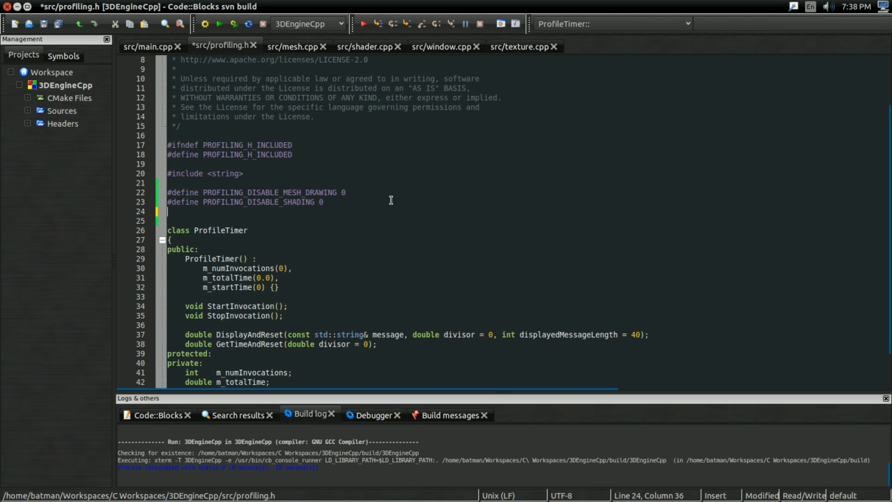
# Define PROFILING_SET_1x1_VIEWPORT as 0 in profiling.h, save, and bring up shader.cpp.
pyautogui.write('#define PROFILING_DIS')
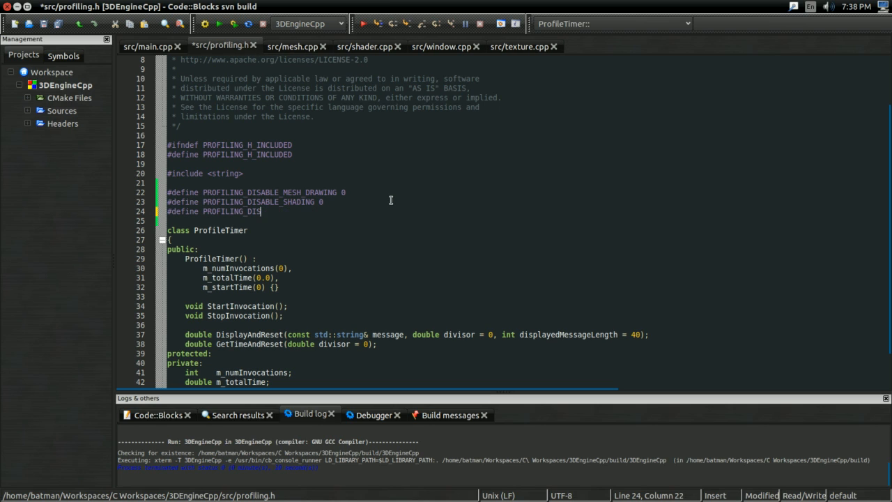
pyautogui.press('BackSpace')
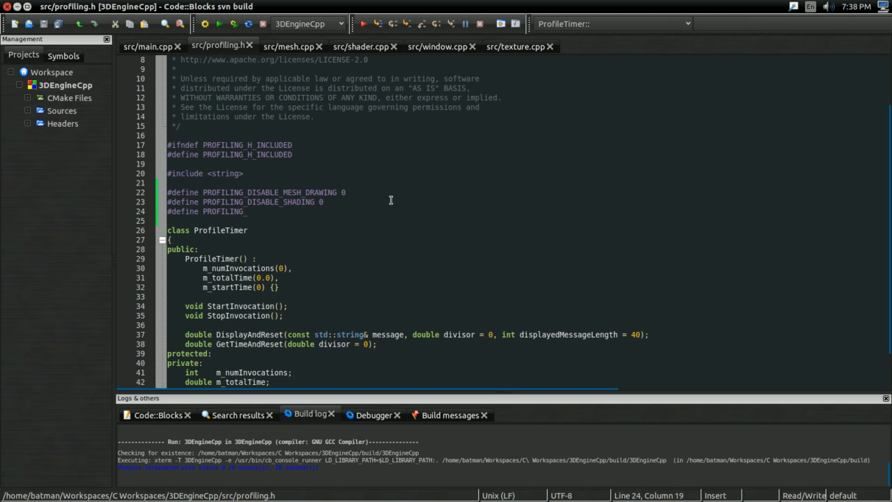
pyautogui.write('SET_')
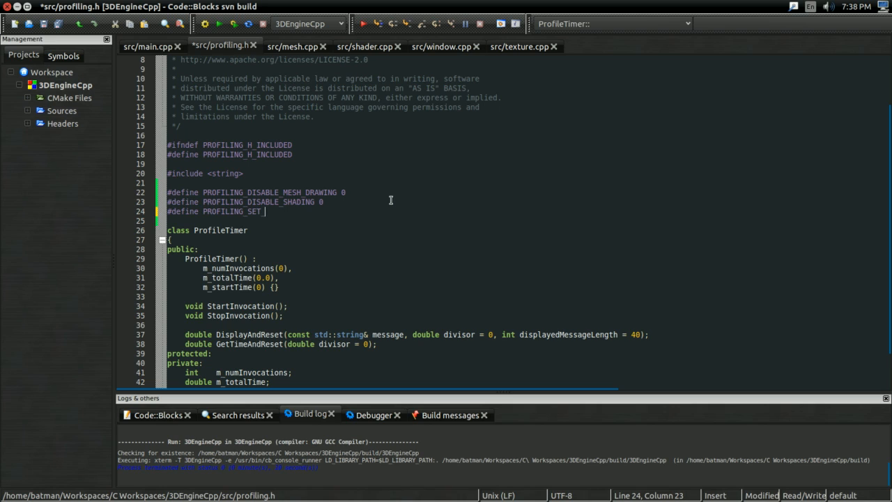
pyautogui.write('1x1_VIEWPORT 0')
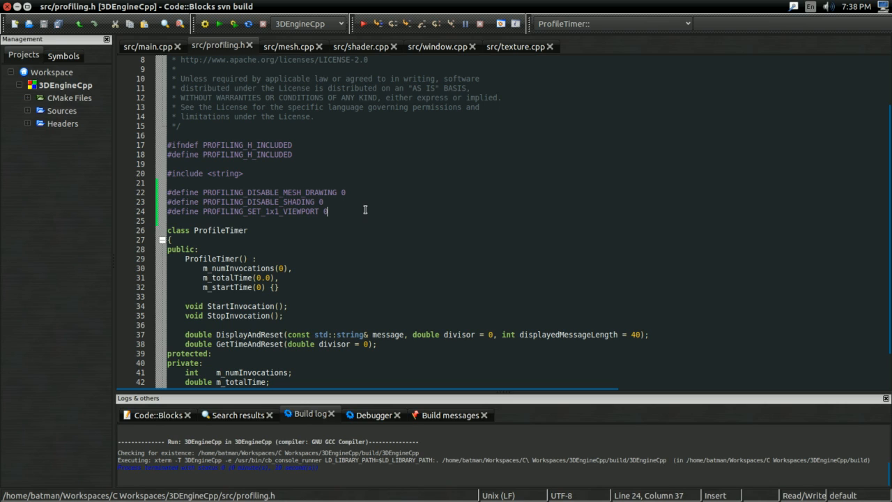
pyautogui.moveTo(300, 203)
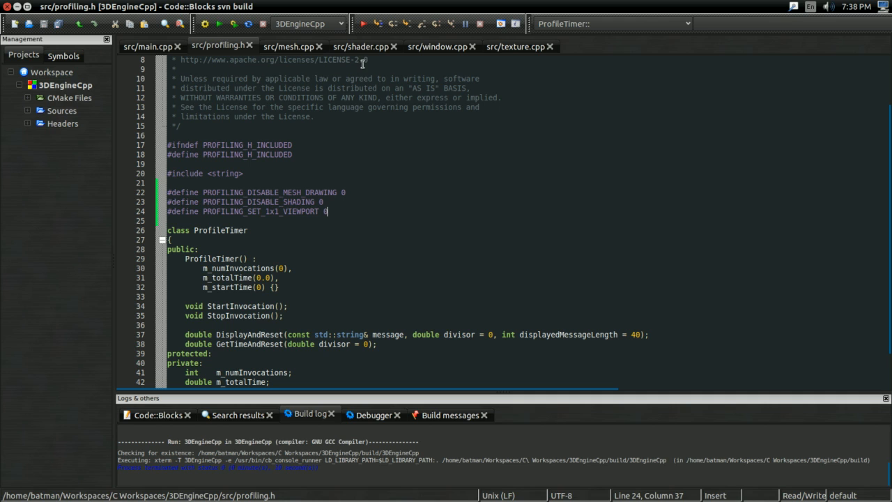
pyautogui.click(359, 46)
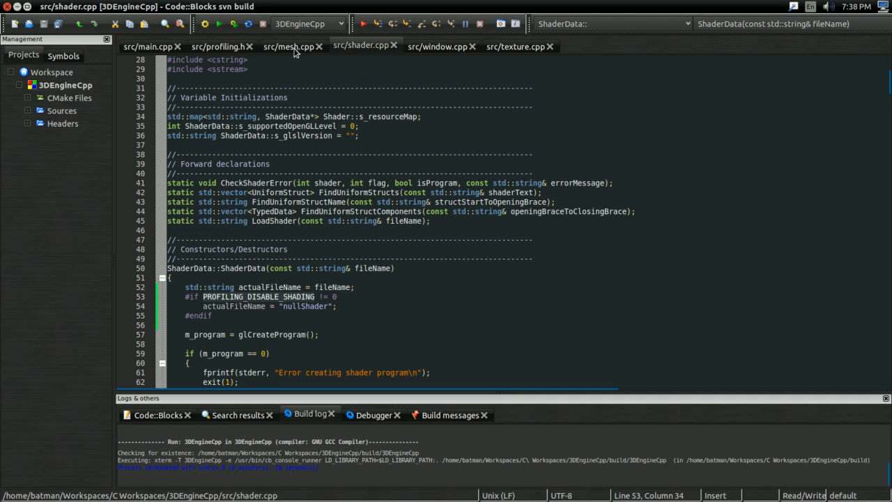
# Wrap window.cpp's glViewport in '#if PROFILING_SET_1x1_VIEWPORT == 0 … #else glViewport(0, 0, 1, 1); #endif' and save.
pyautogui.click(438, 46)
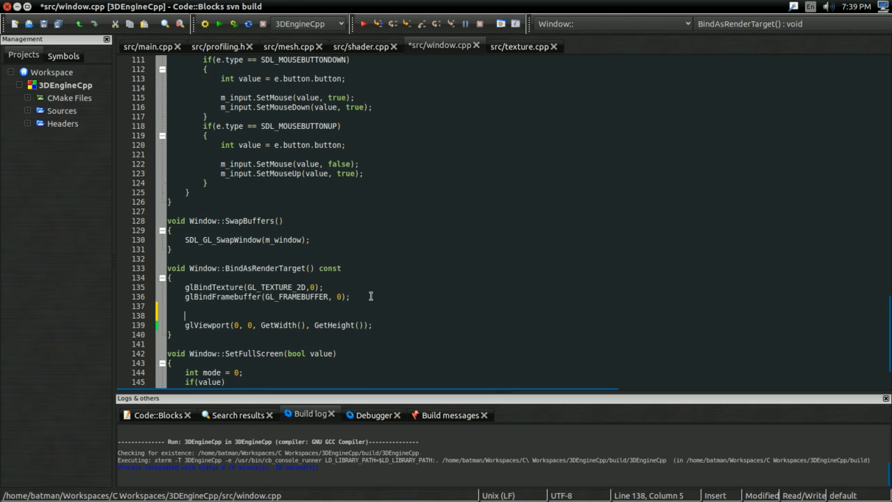
pyautogui.write('#if PROFILING_SET_1x1_VIEWPORT ==')
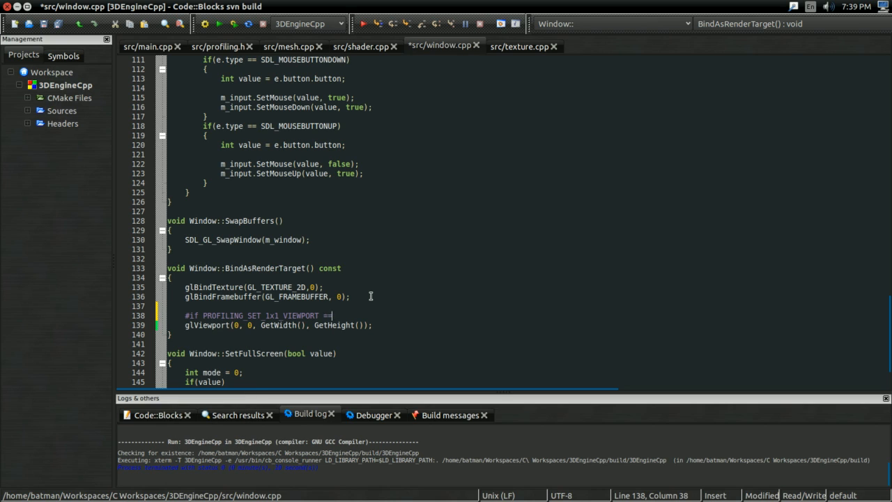
pyautogui.write('0')
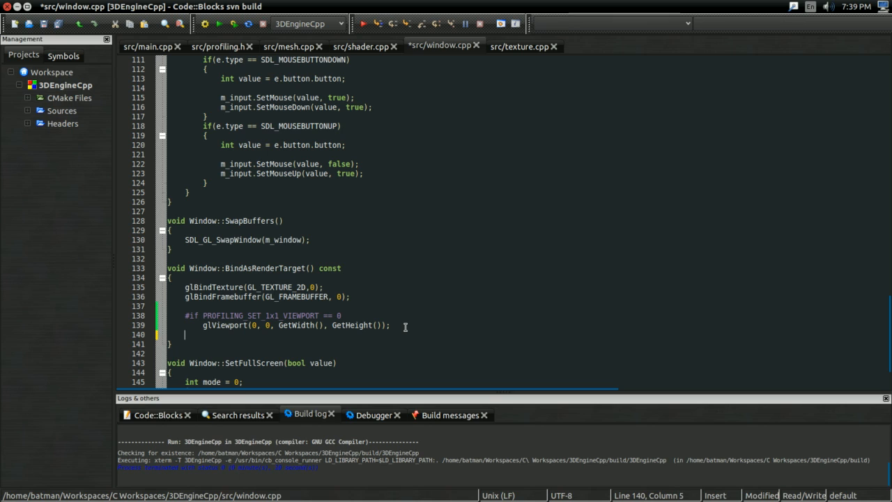
pyautogui.write('else')
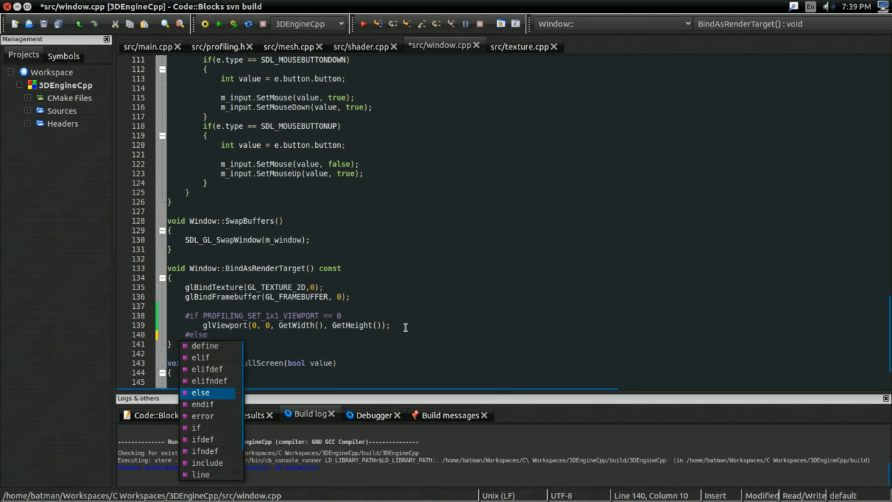
pyautogui.write('#endif')
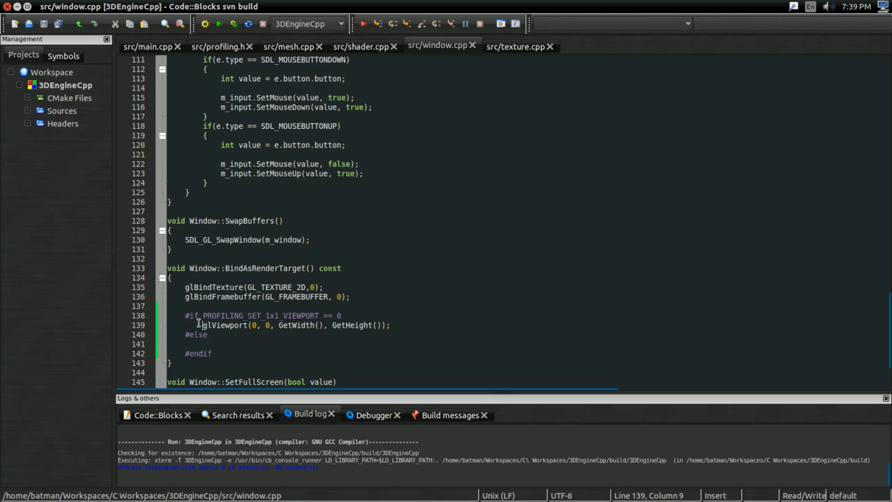
pyautogui.write('glViewport(0, 0, GetWidth(), GetHeight());')
pyautogui.click(392, 343)
pyautogui.write('glViewport(0, 0, 1, 1);')
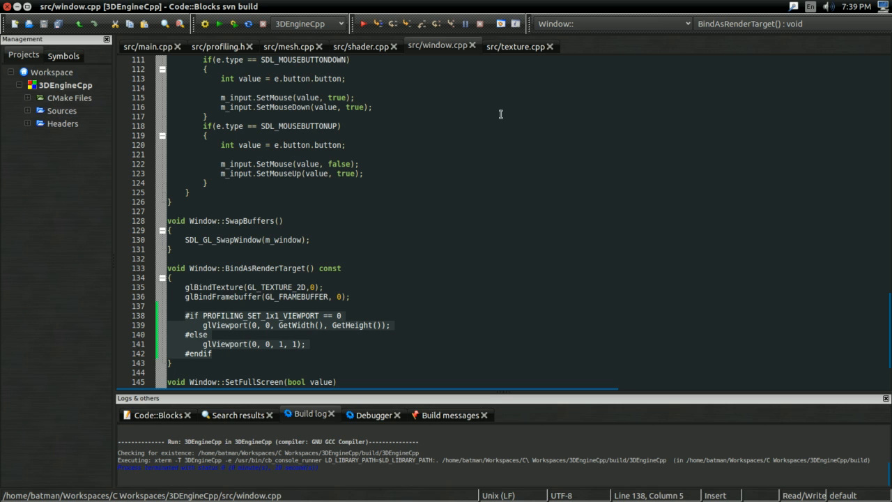
pyautogui.click(516, 46)
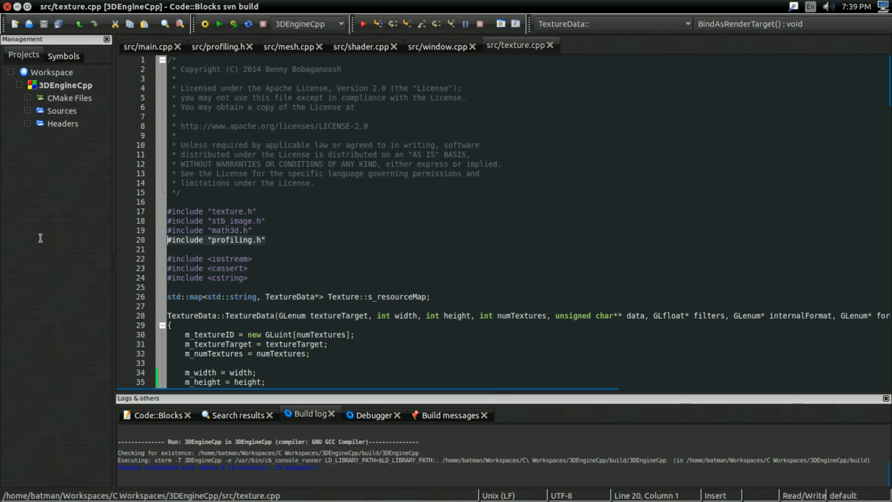
# Review window.cpp's includes before adding '#define PROFILING_SET_2x2_TEXTURE 0' to profiling.h.
pyautogui.click(438, 46)
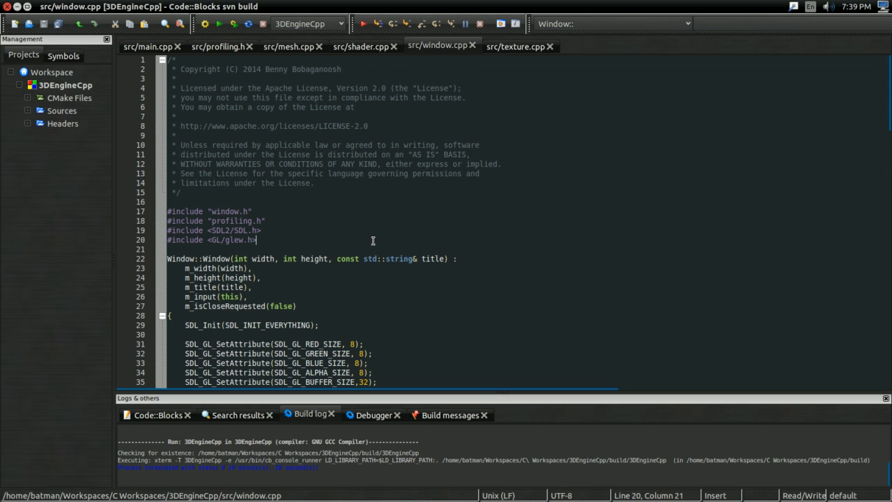
pyautogui.scroll(-3)
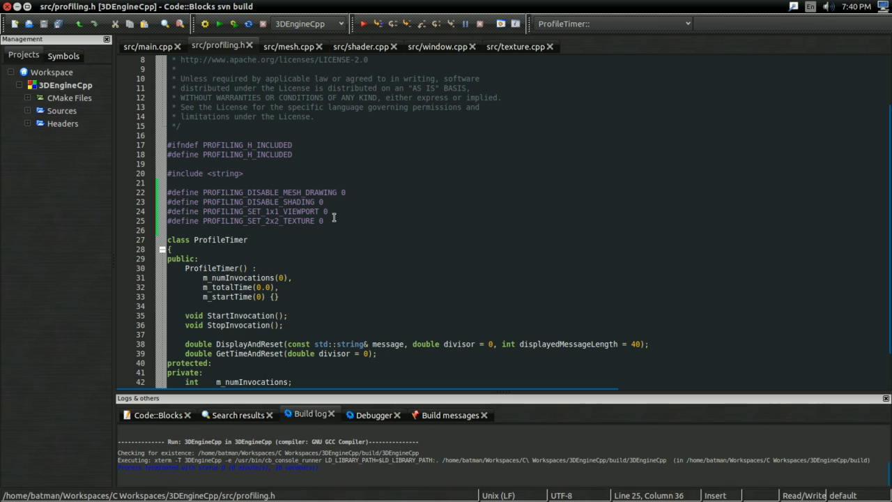
pyautogui.moveTo(379, 182)
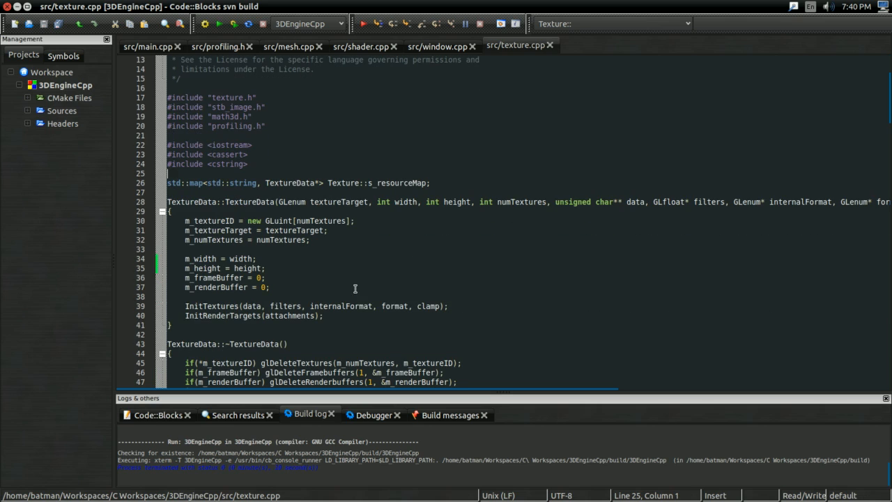
pyautogui.moveTo(400, 243)
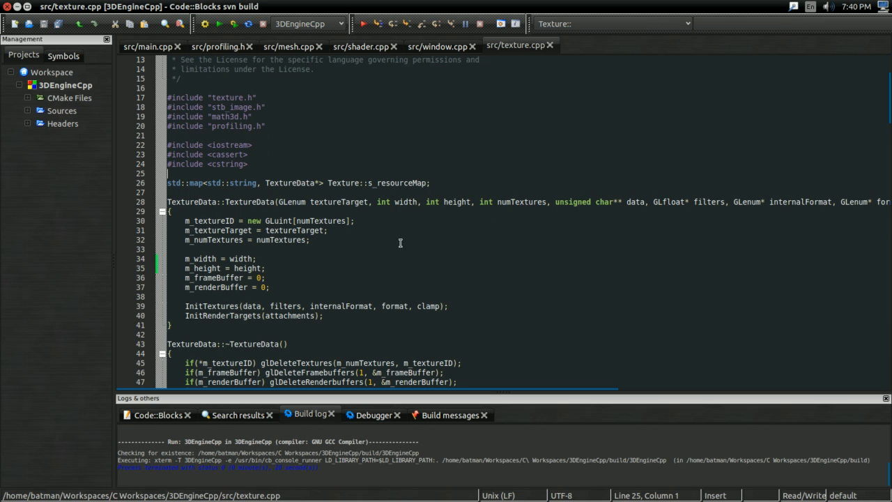
# Wrap texture.cpp's m_width/m_height in '#if PROFILING_SET_2x2_TEXTURE == 0 … #else m_width = 2; m_height = 2; #endif' and save.
pyautogui.click(184, 248)
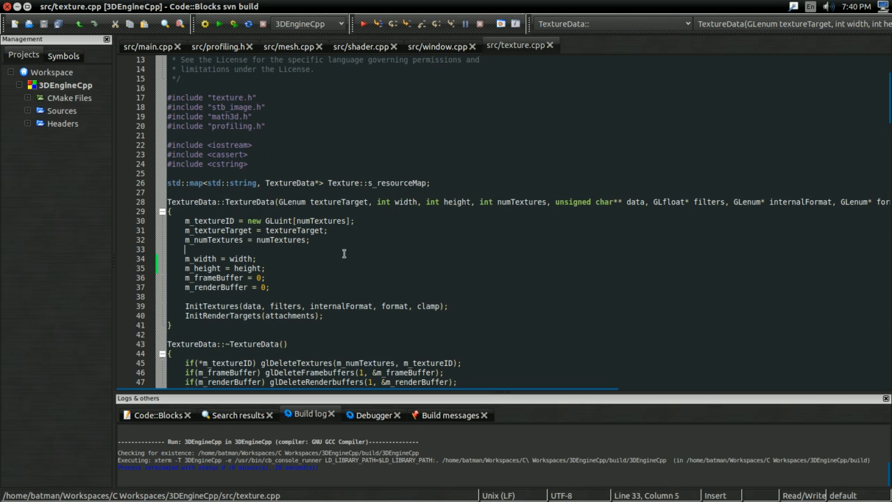
pyautogui.write('#if PROFILING_SET_2x2_TEXTURE')
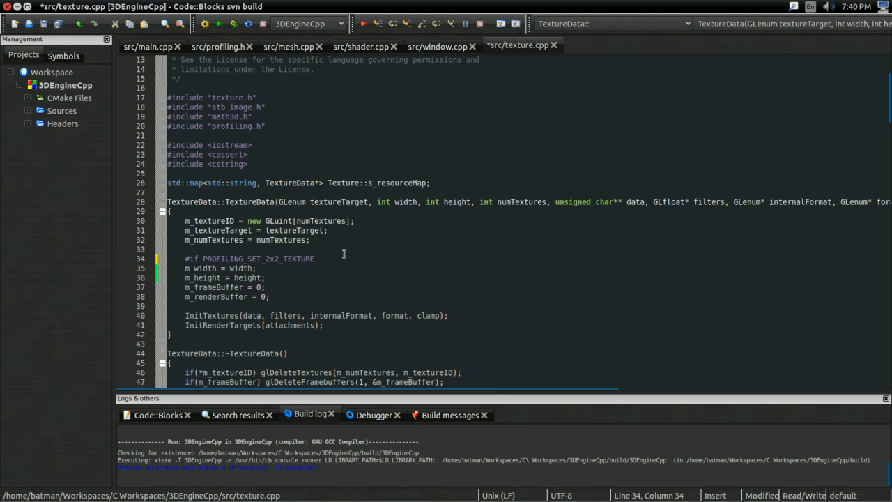
pyautogui.write('== 0')
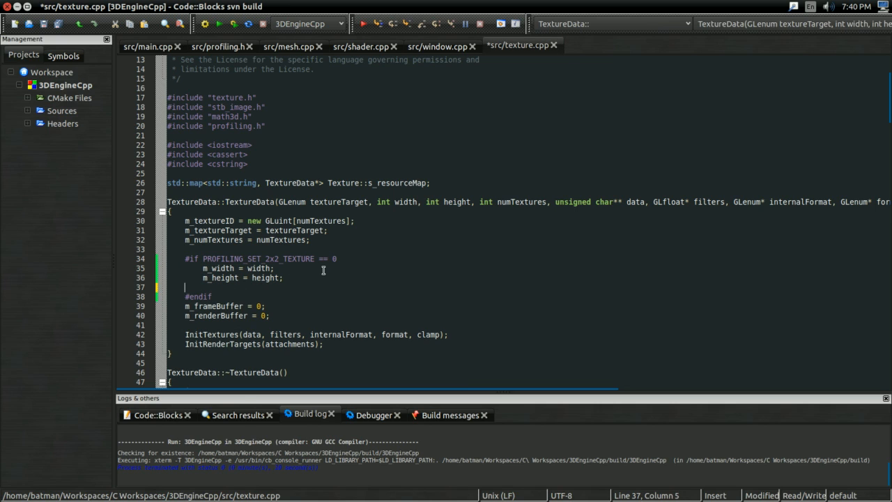
pyautogui.write('#e')
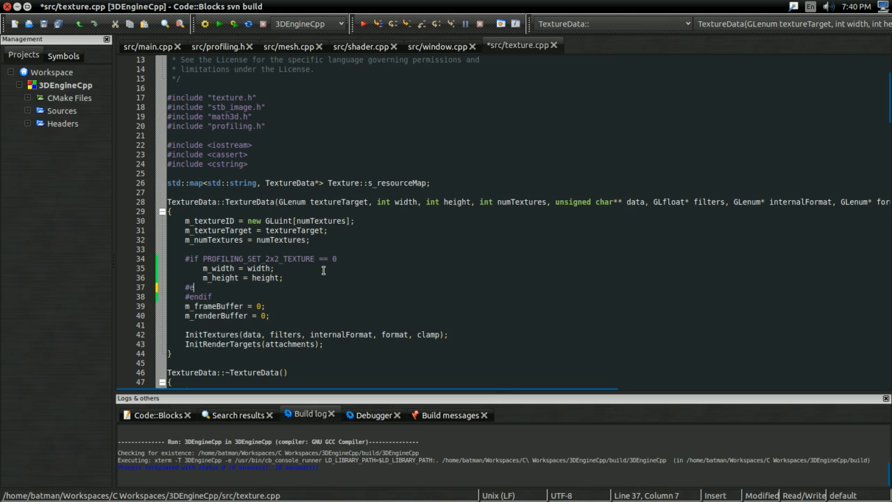
pyautogui.write('lse')
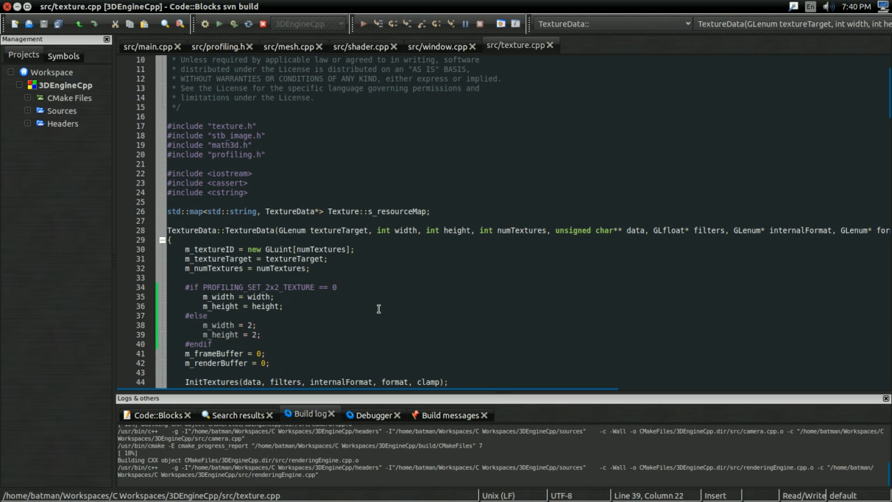
pyautogui.click(219, 45)
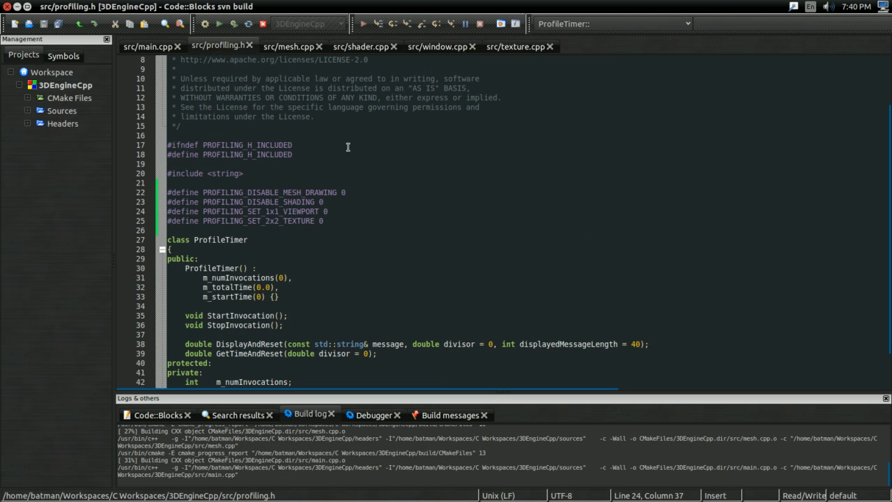